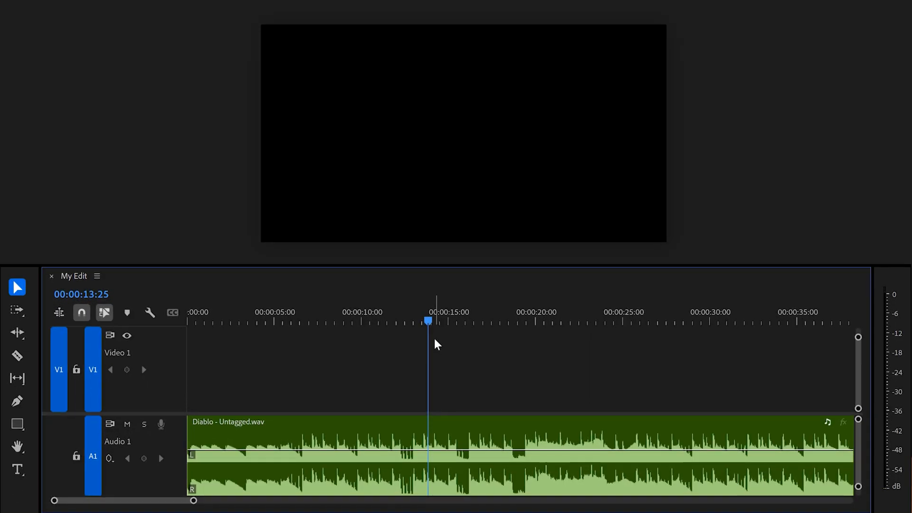
Scrub along the Diablo music track around the five-second mark
left_click(294, 313)
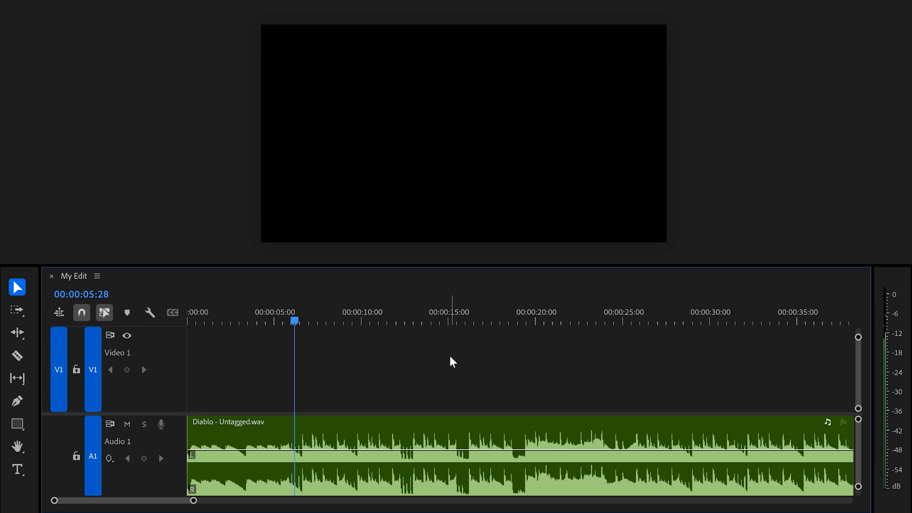
left_click(329, 320)
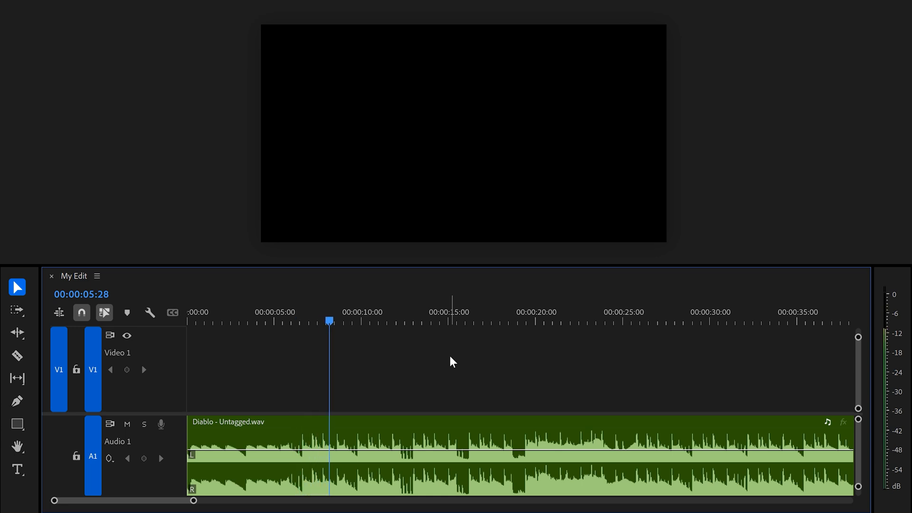
left_click(425, 321)
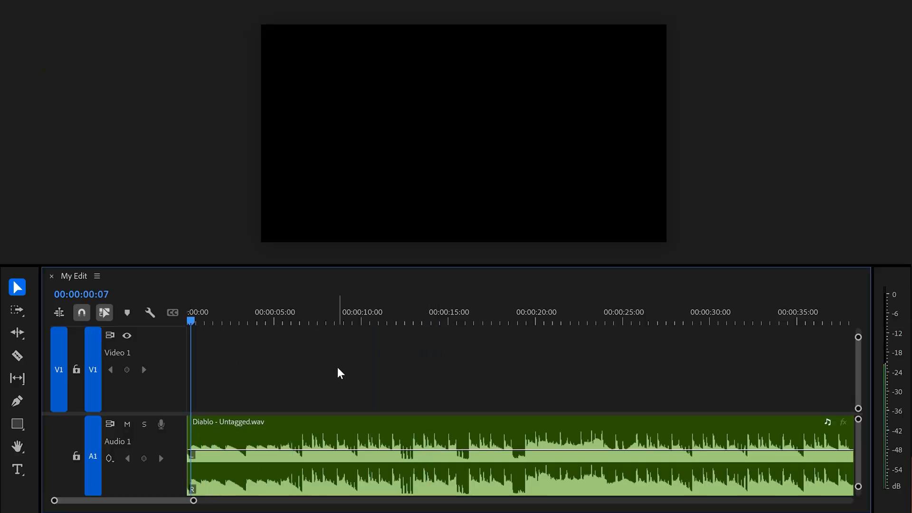
left_click(249, 322)
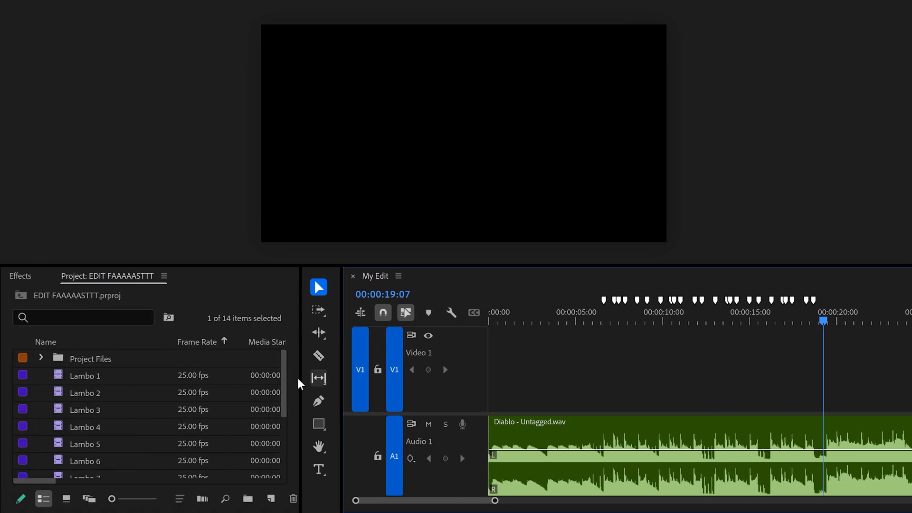
Show the Lambo clips as thumbnails in Icon View and select all 13 of them
scroll("down", 3)
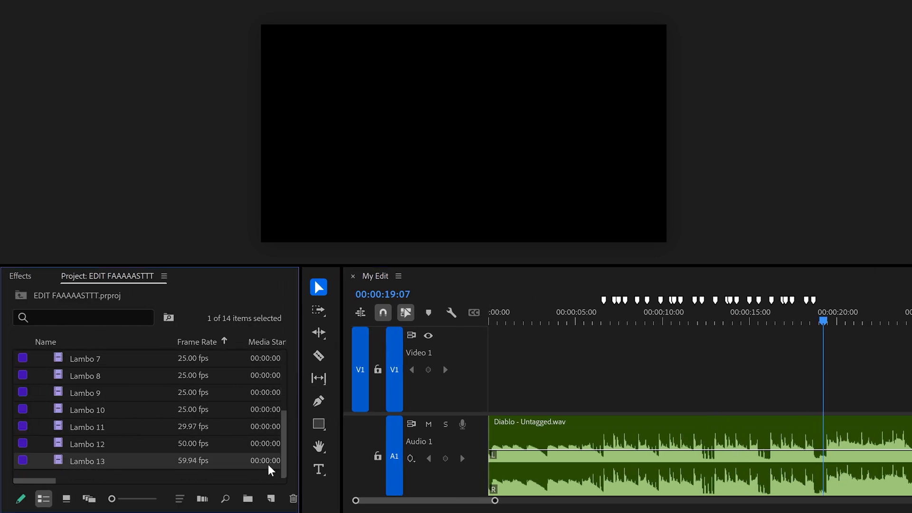
left_click(66, 499)
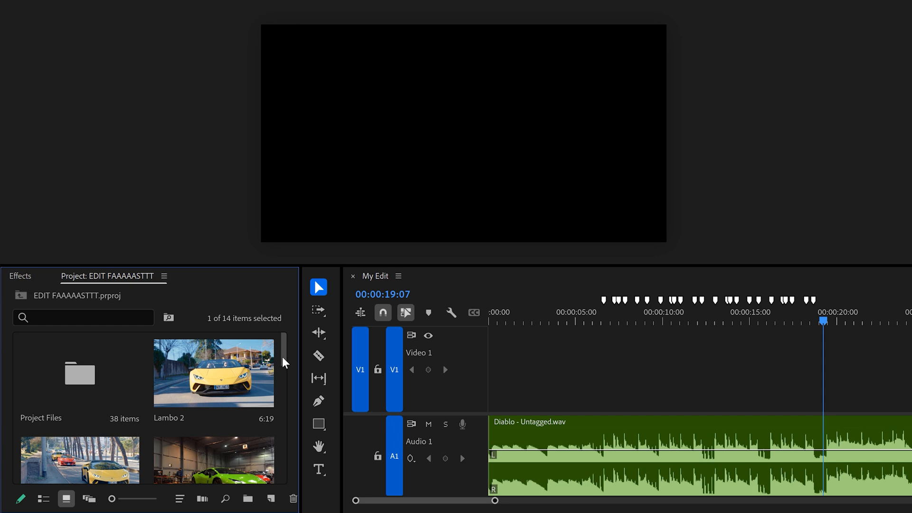
mouse_move(206, 408)
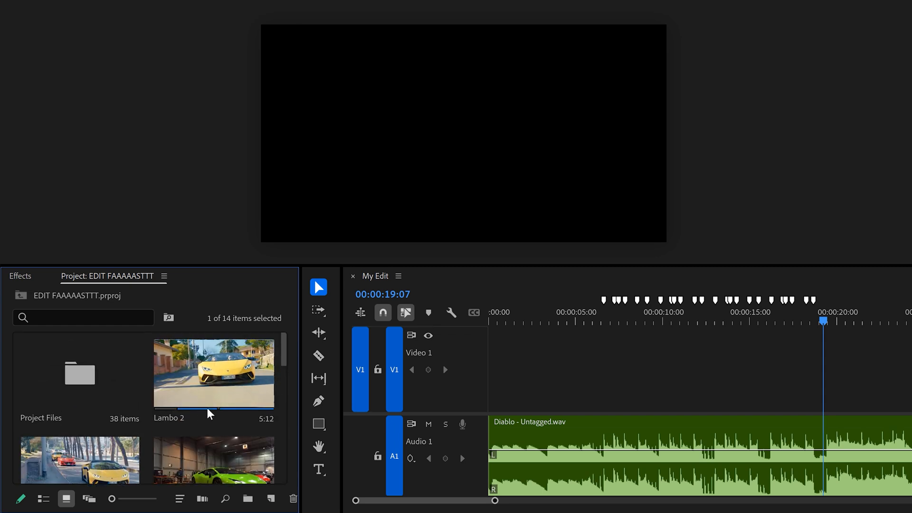
scroll("down", 3)
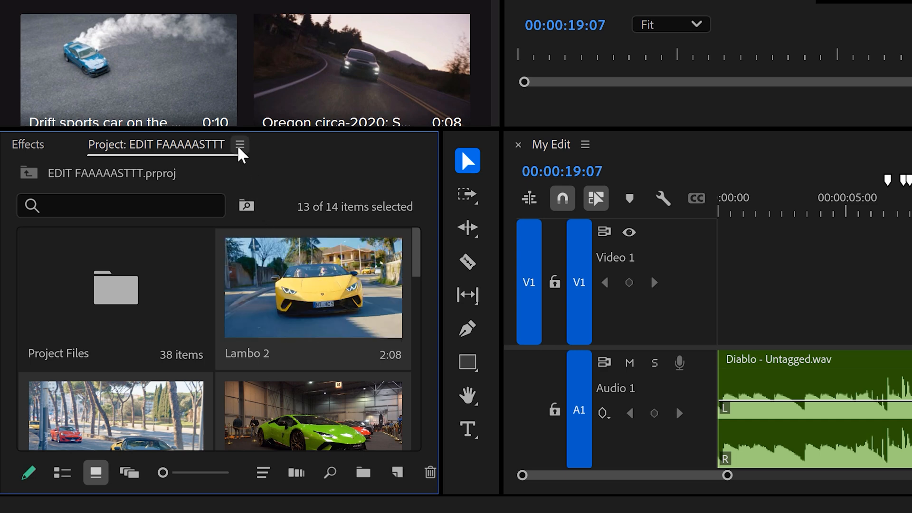
Start Automate to Sequence with Sort Order, At Unnumbered Markers and Overwrite Edit
left_click(239, 144)
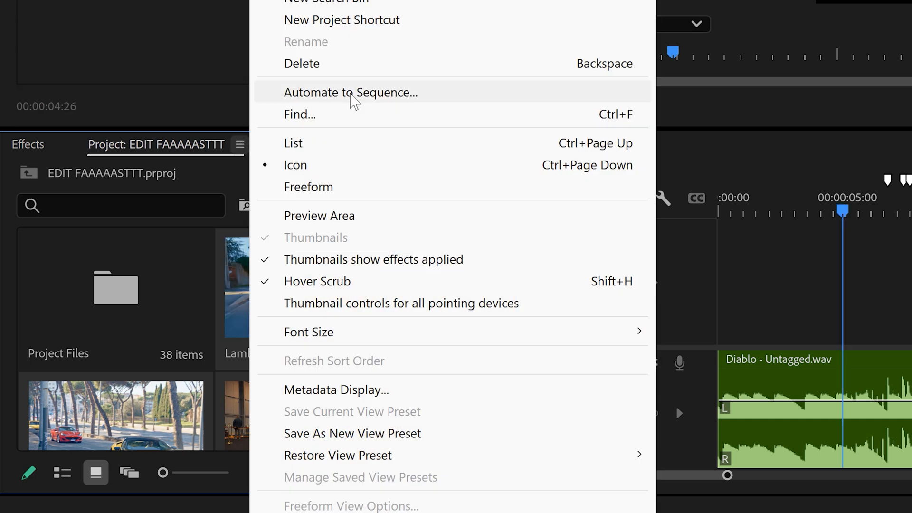
left_click(350, 93)
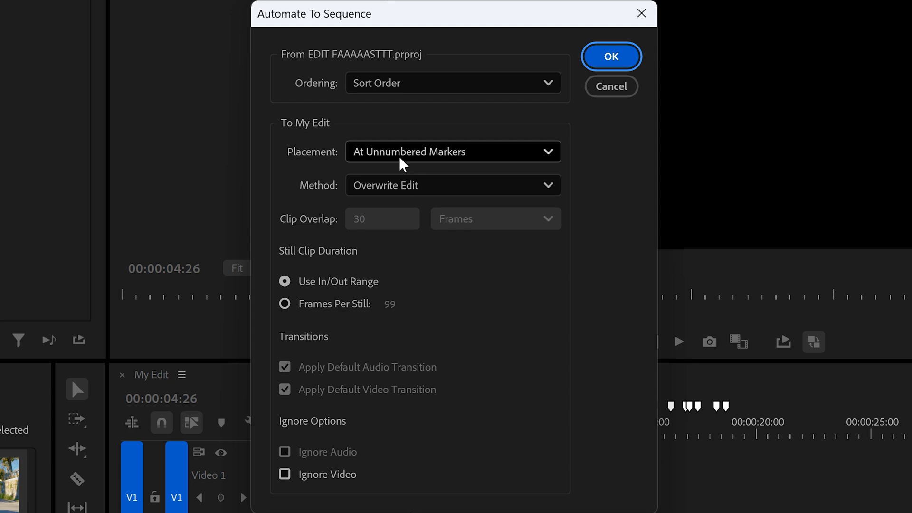
mouse_move(334, 296)
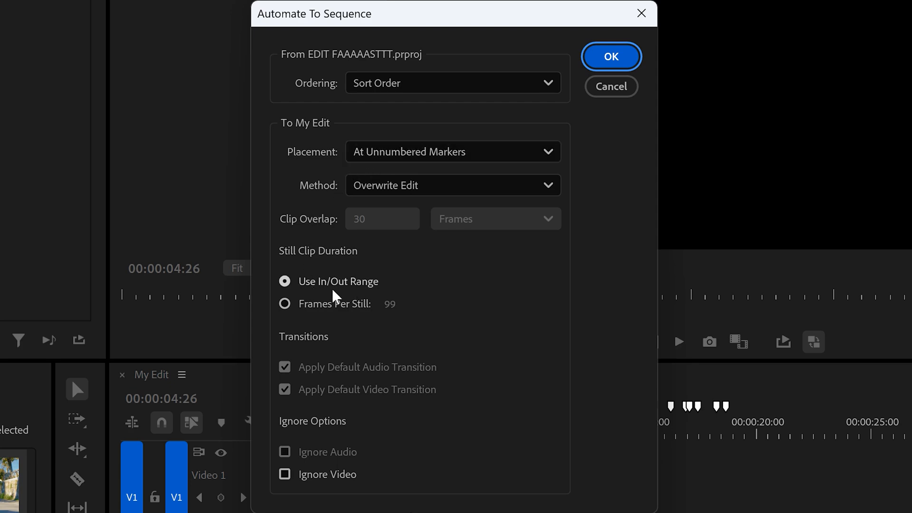
left_click(610, 56)
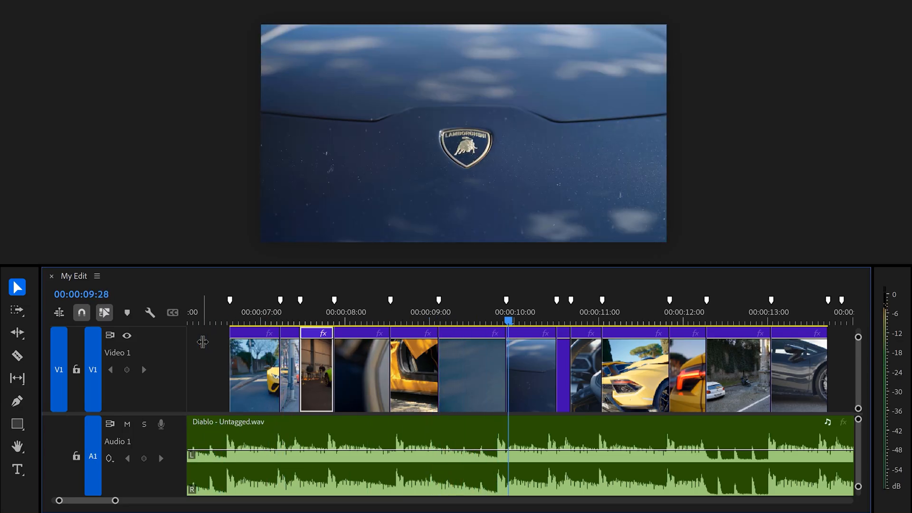
Confirm Automate To Sequence so the Lambo clips land on V1 at the beat markers
left_click(676, 321)
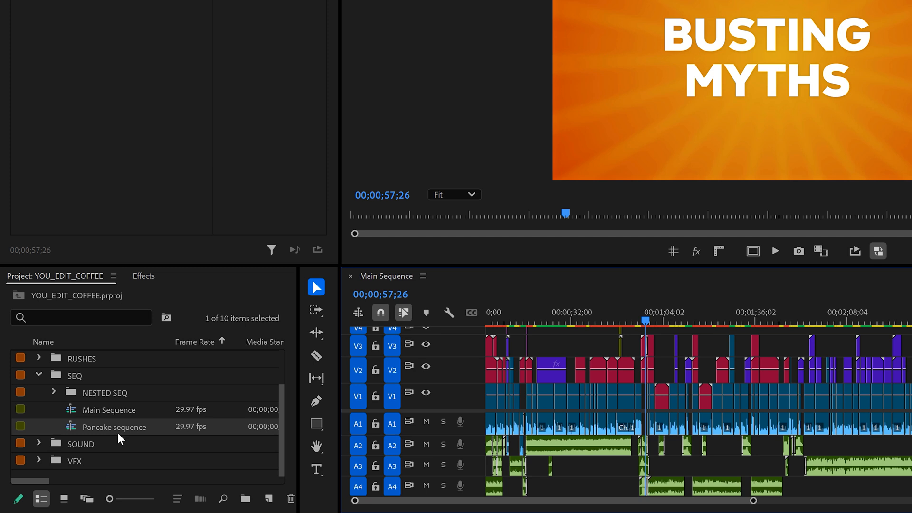
Open the Pancake sequence from the SEQ bin above the Main Sequence timeline
double_click(114, 427)
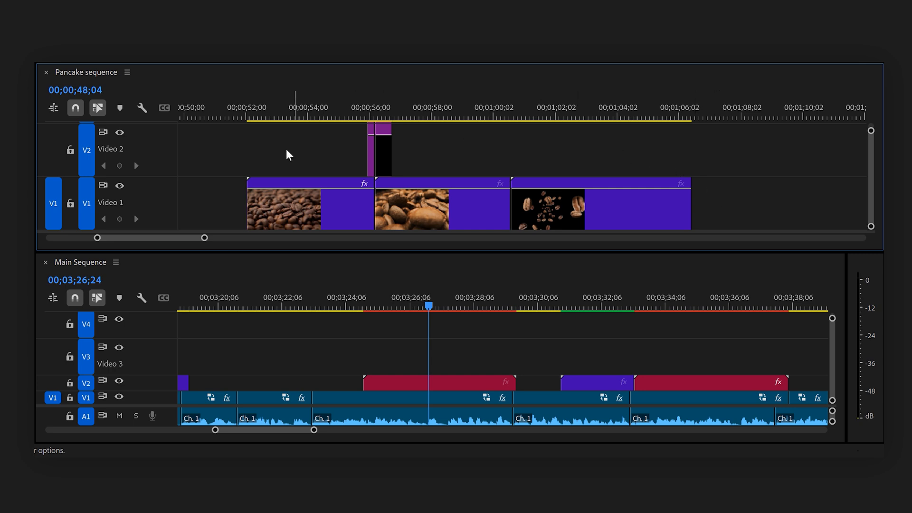
mouse_move(520, 135)
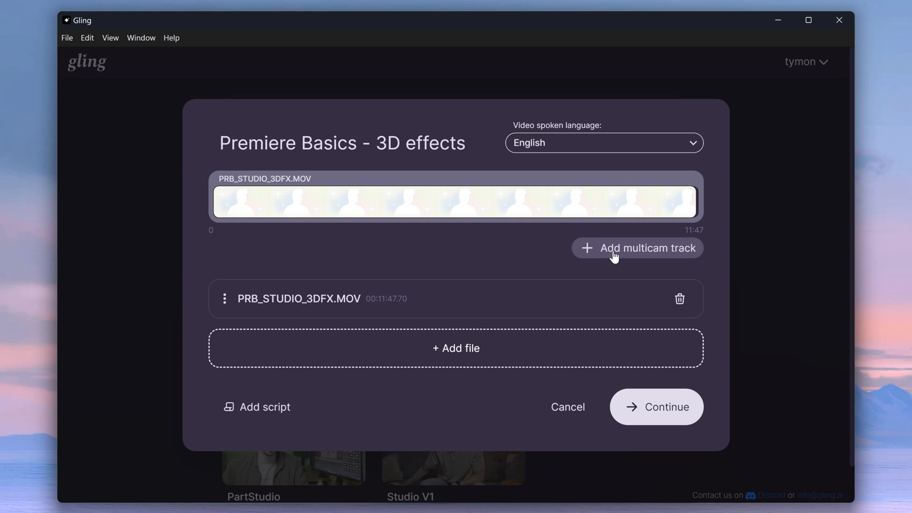
mouse_move(660, 262)
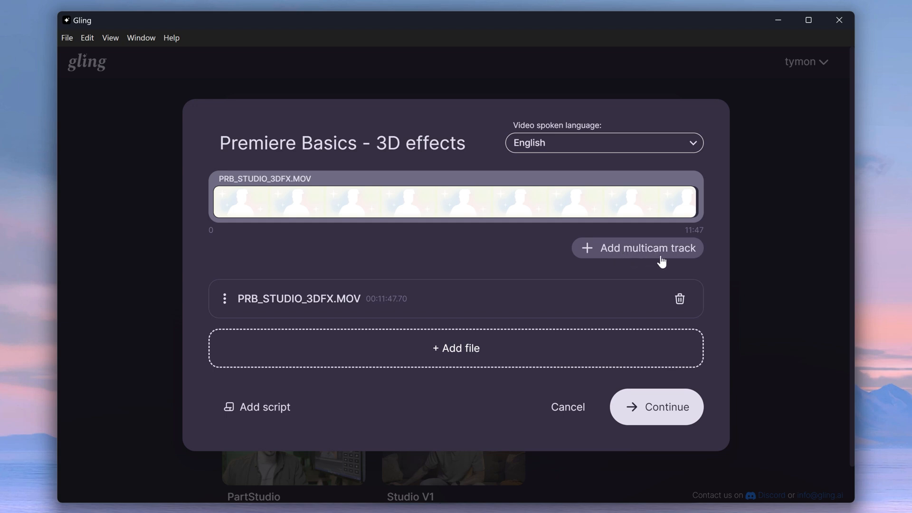
mouse_move(651, 257)
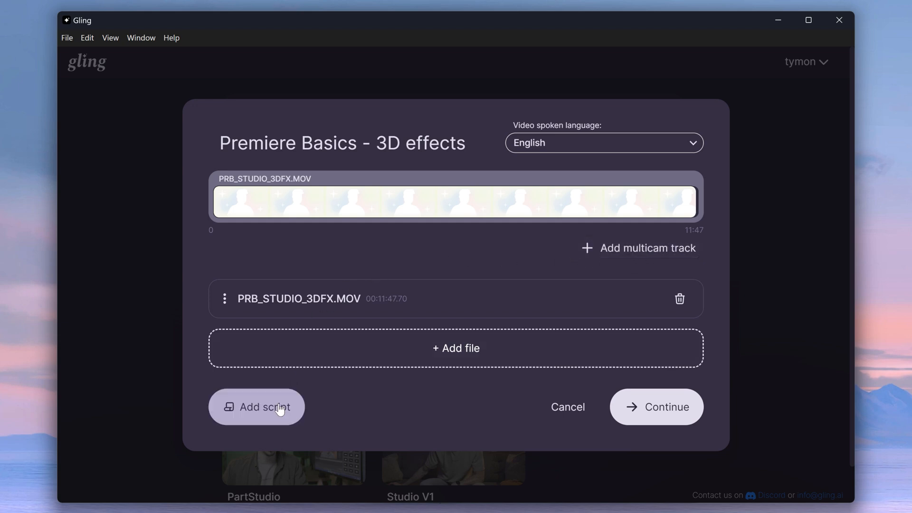
Paste the narration script into the Premiere Basics - 3D effects project and confirm it
left_click(256, 406)
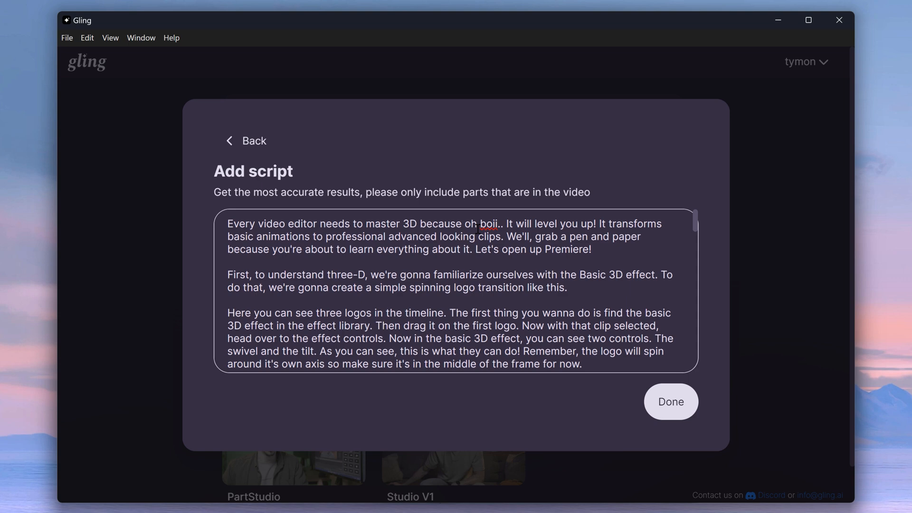
left_click(670, 401)
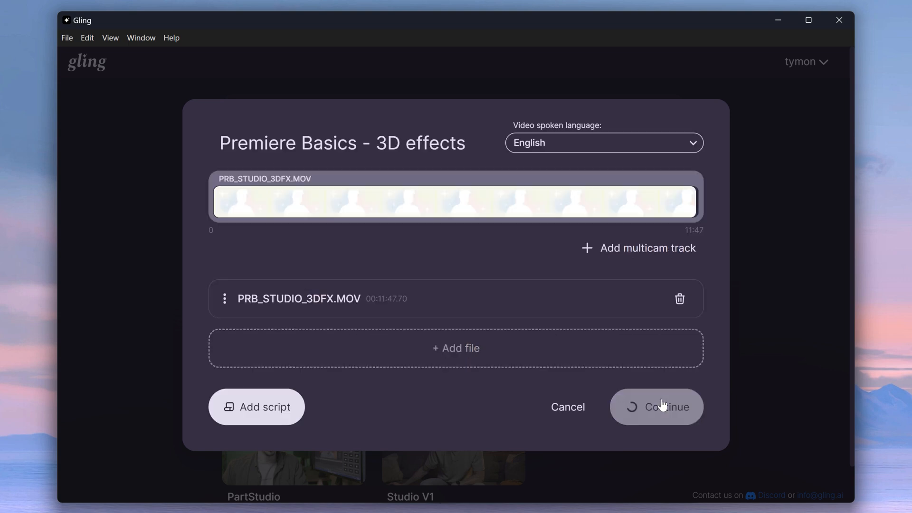
Continue to Enhance and enable Remove audio noise and Speech enhancement
left_click(656, 406)
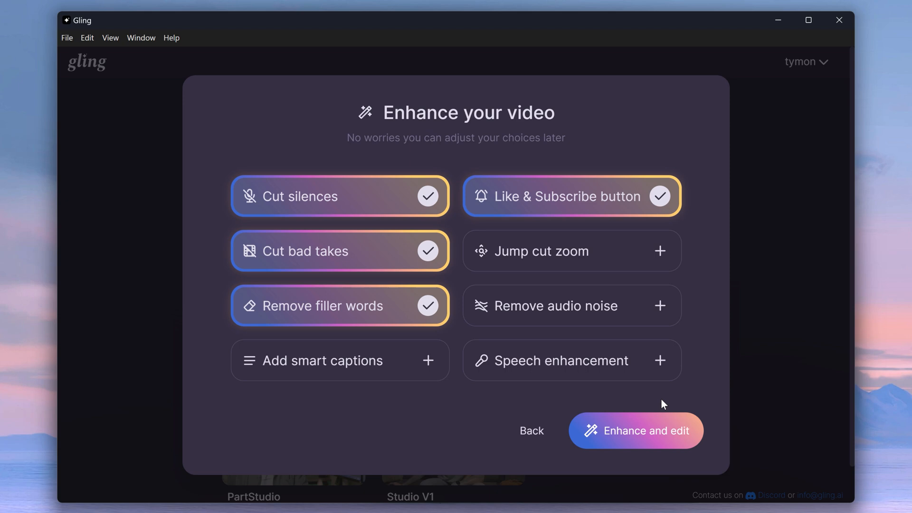
mouse_move(328, 203)
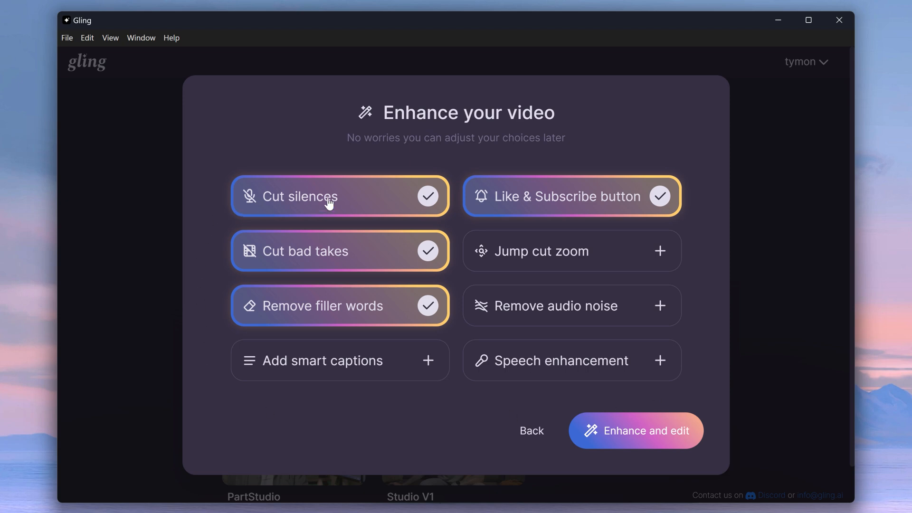
mouse_move(347, 319)
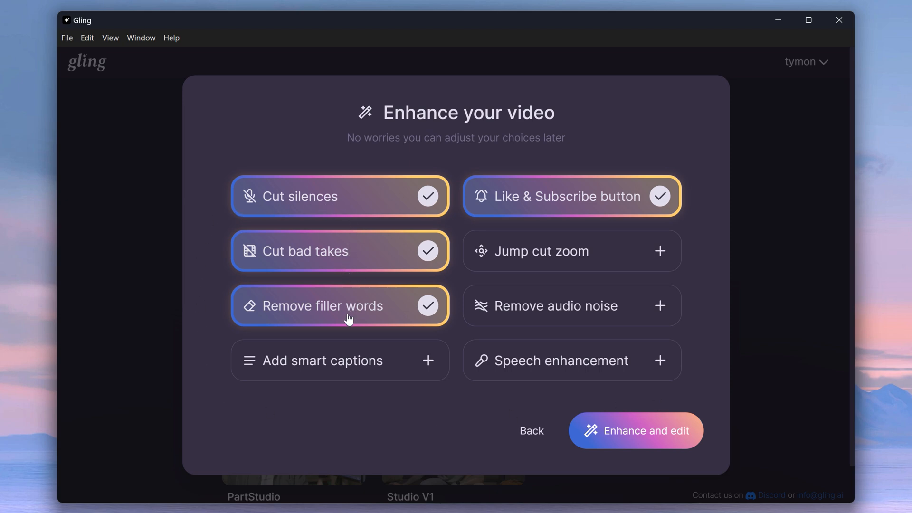
mouse_move(525, 274)
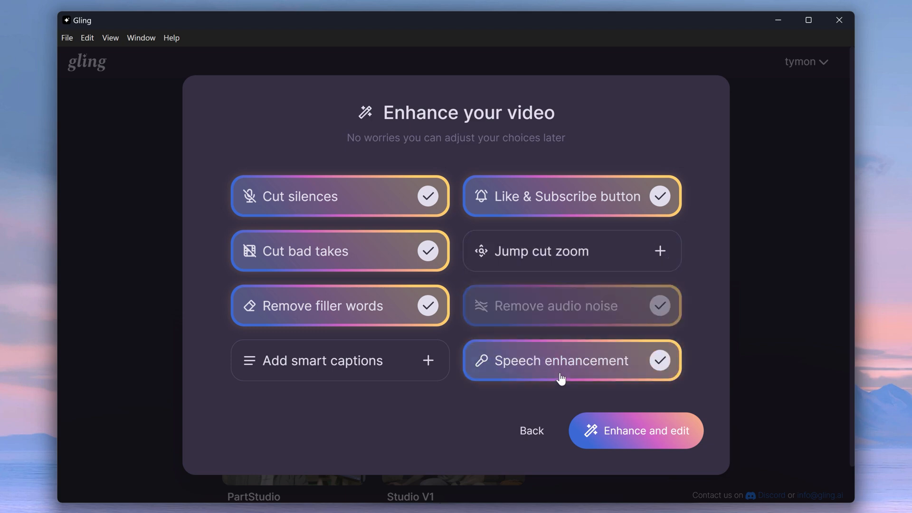
mouse_move(561, 185)
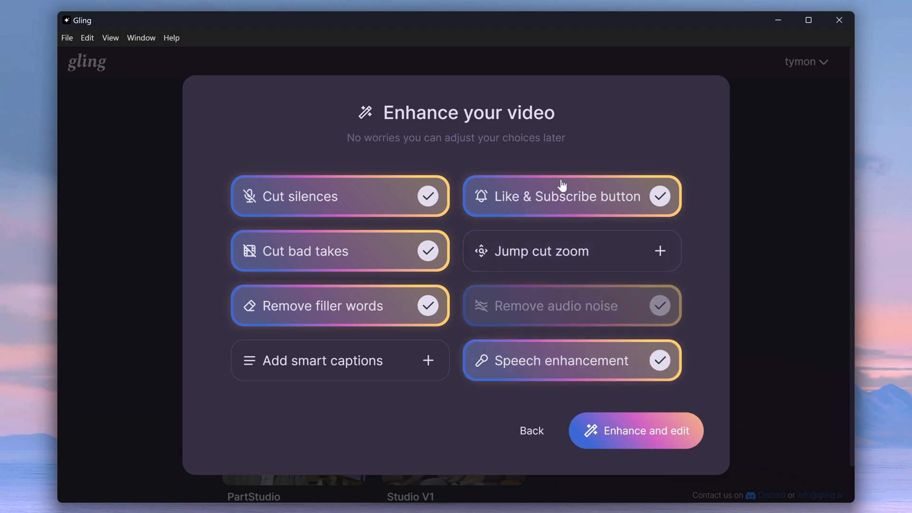
left_click(635, 430)
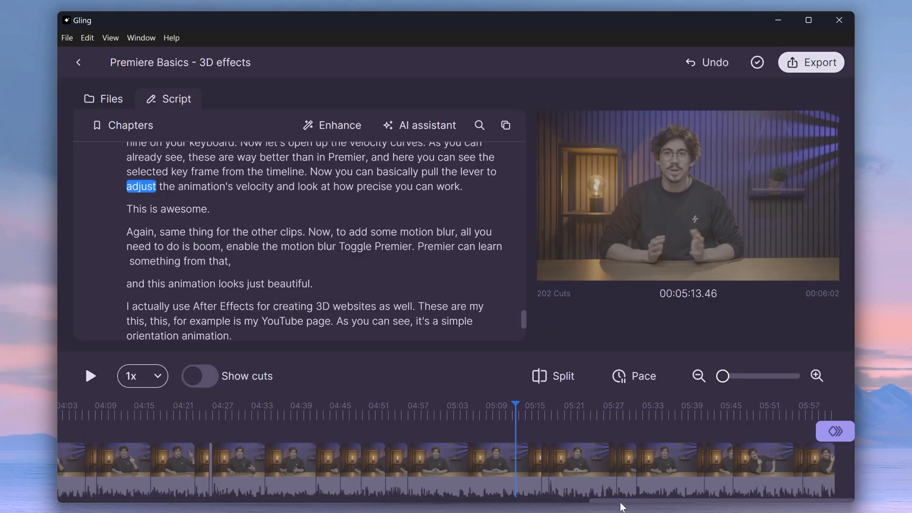
scroll("left", 3)
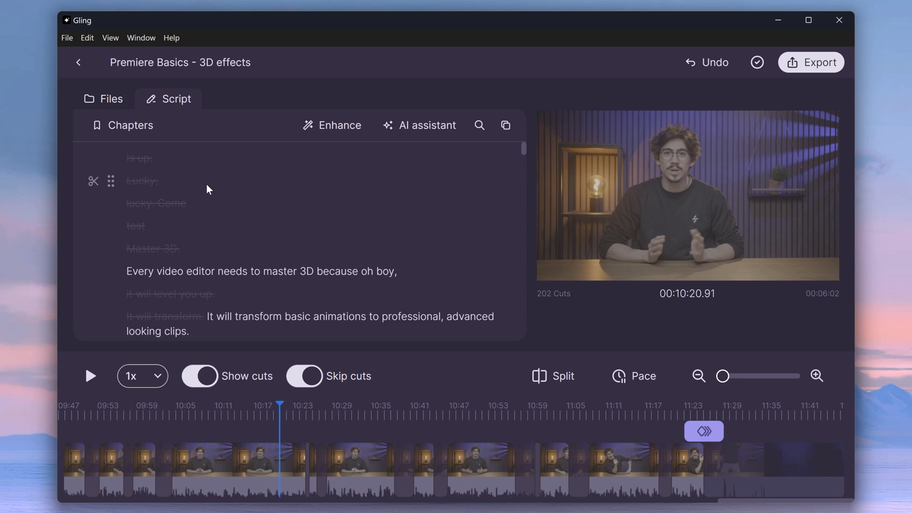
left_click(199, 376)
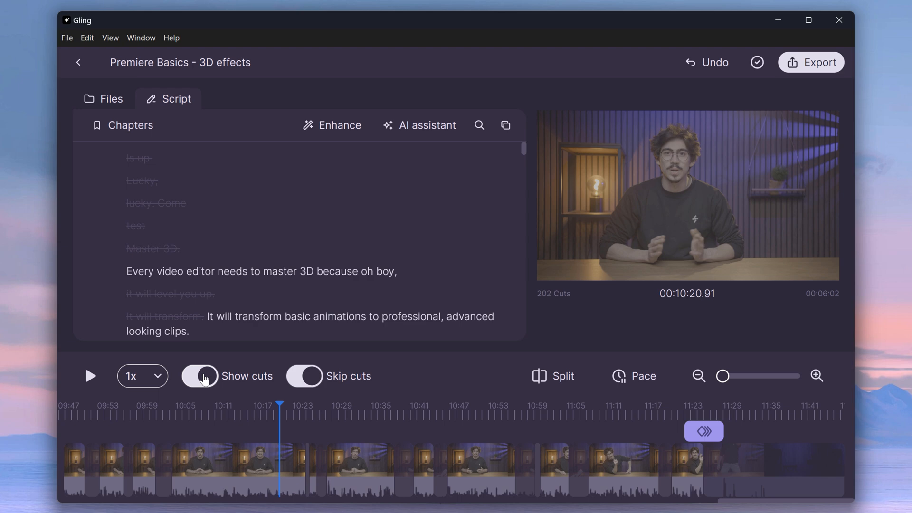
left_click(198, 376)
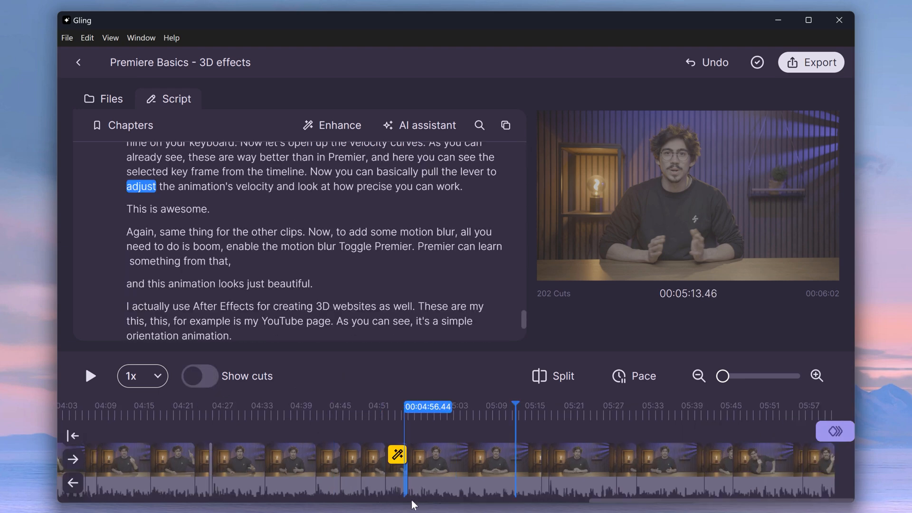
scroll("left", 3)
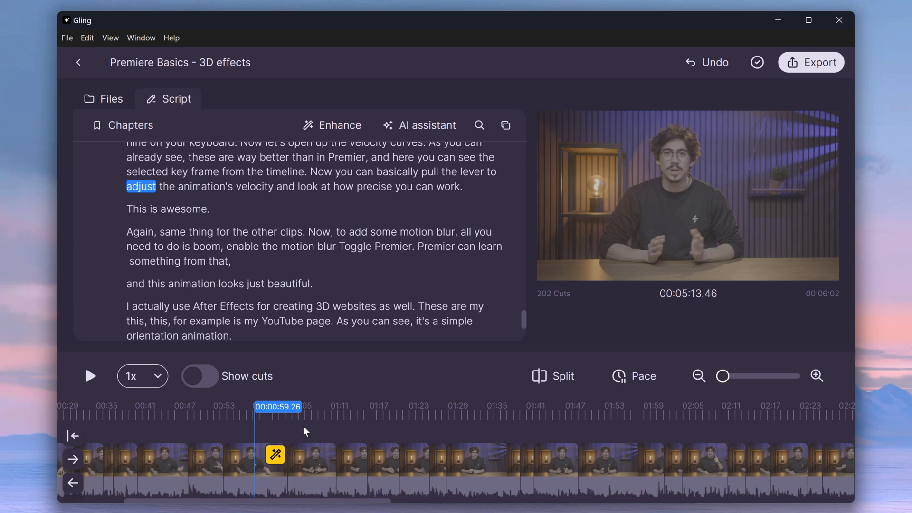
Set Pace to cut pauses of 0.2s or more and apply it
left_click(634, 377)
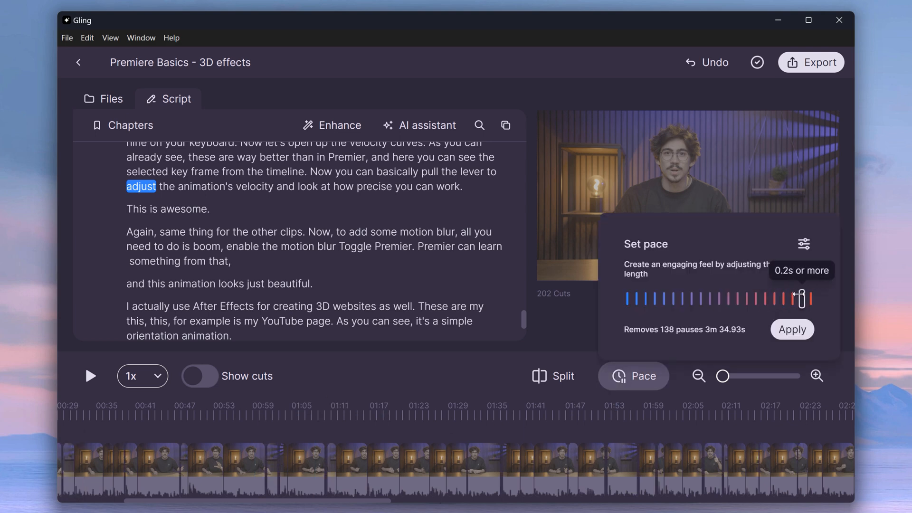
left_click(792, 329)
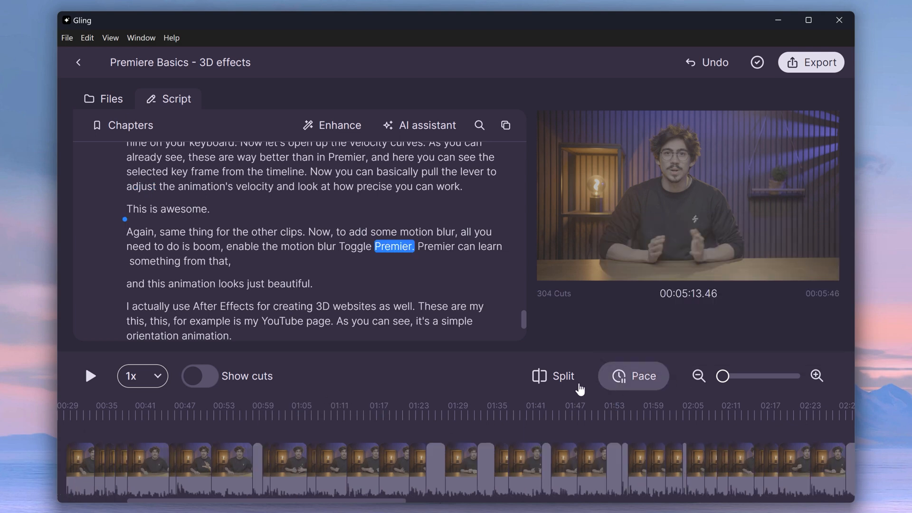
Turn on B-roll at Moderate magnitude in the Enhance options
left_click(332, 125)
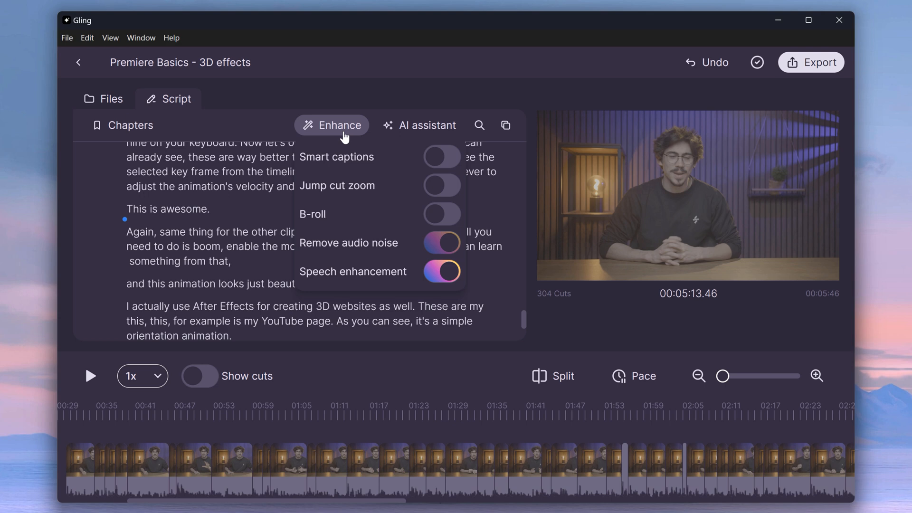
left_click(442, 214)
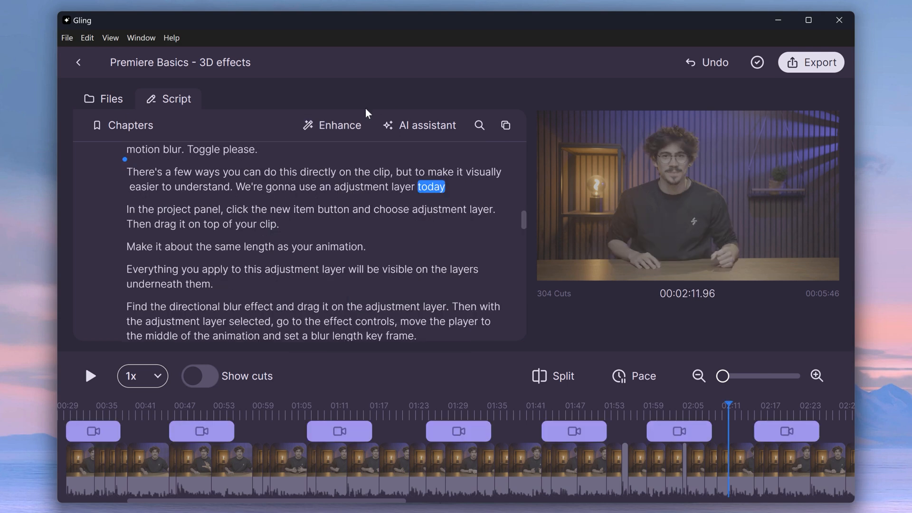
left_click(331, 126)
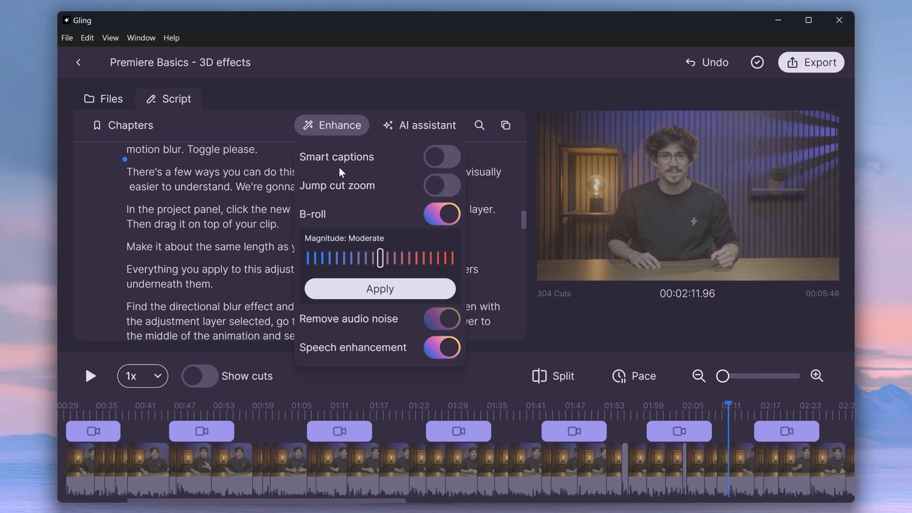
mouse_move(368, 171)
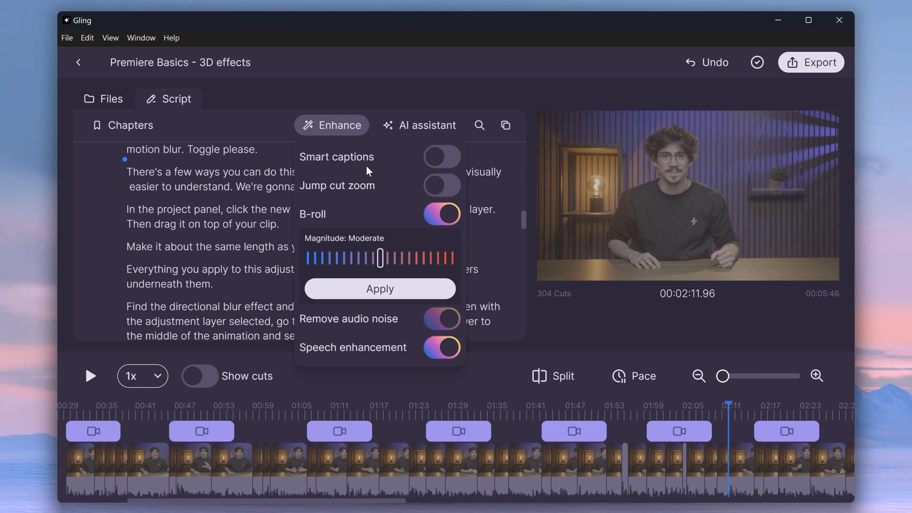
mouse_move(779, 84)
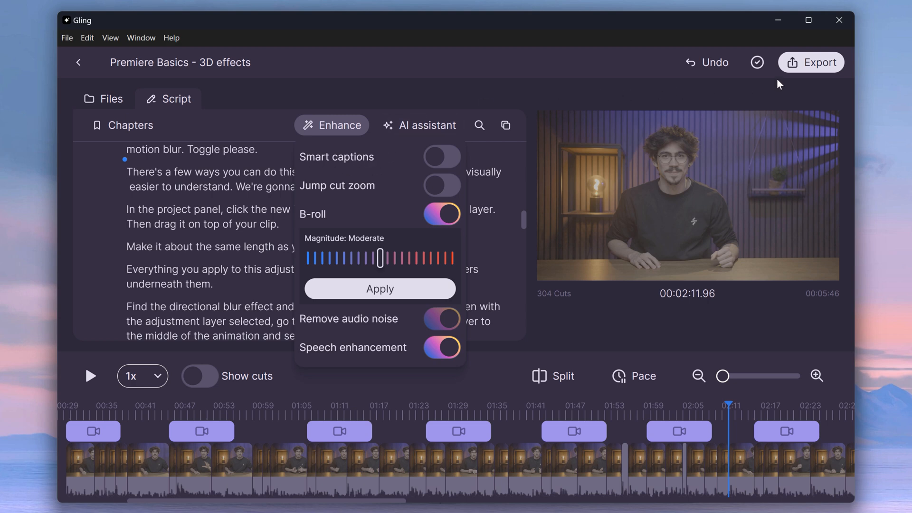
Export the edit as an Adobe Premiere (.xml) timeline file
left_click(811, 63)
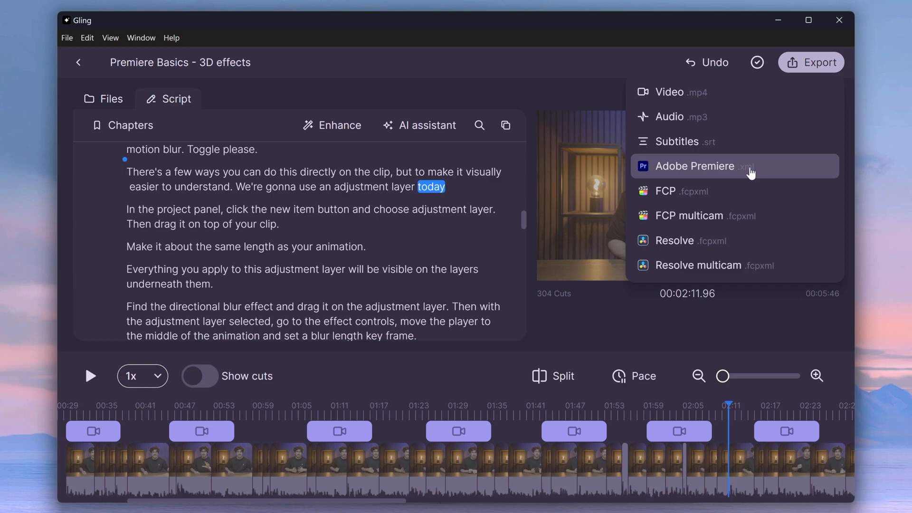
left_click(693, 165)
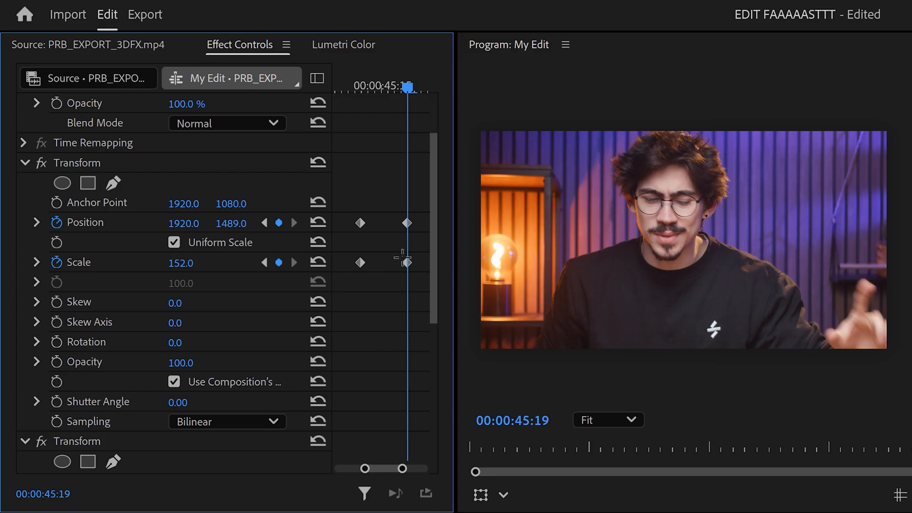
Replace the zoom-animated clip with a linked After Effects composition
left_click(37, 221)
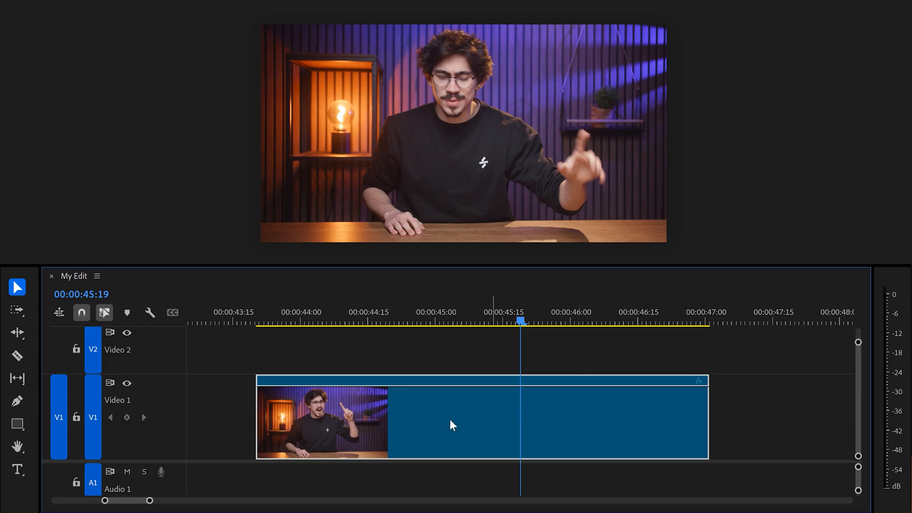
right_click(454, 424)
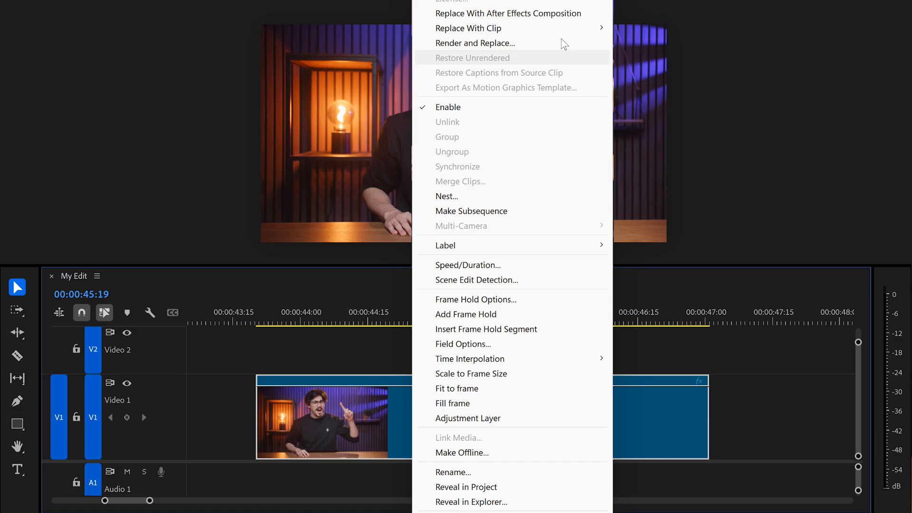
left_click(507, 13)
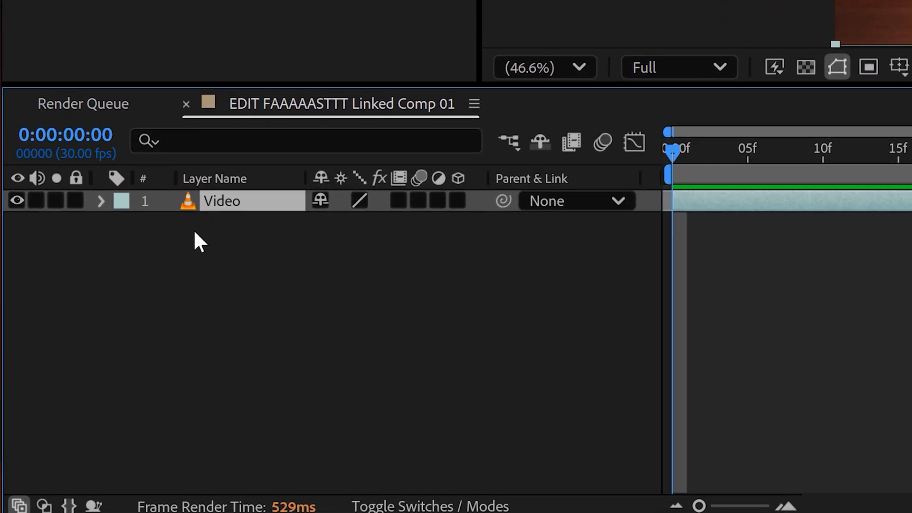
mouse_move(184, 238)
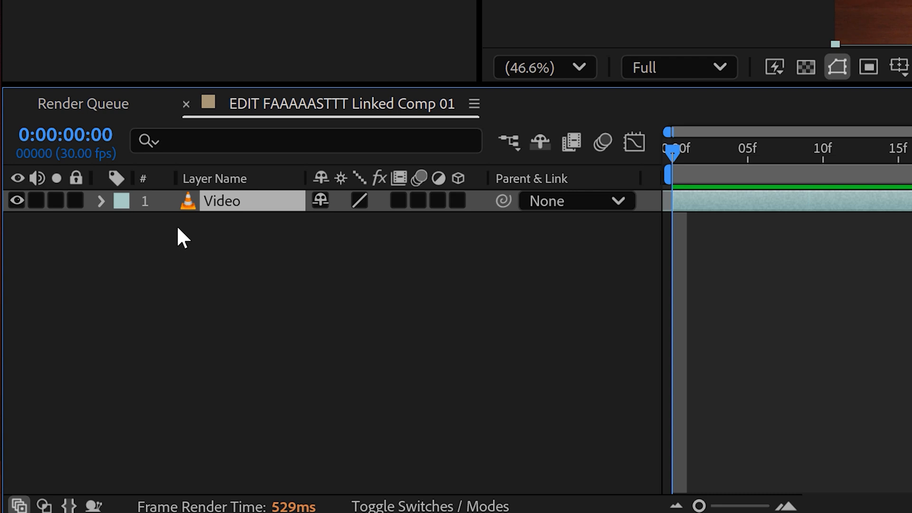
Keyframe Position and Scale from 100% to 151% on the Video layer and Easy Ease them
left_click(102, 200)
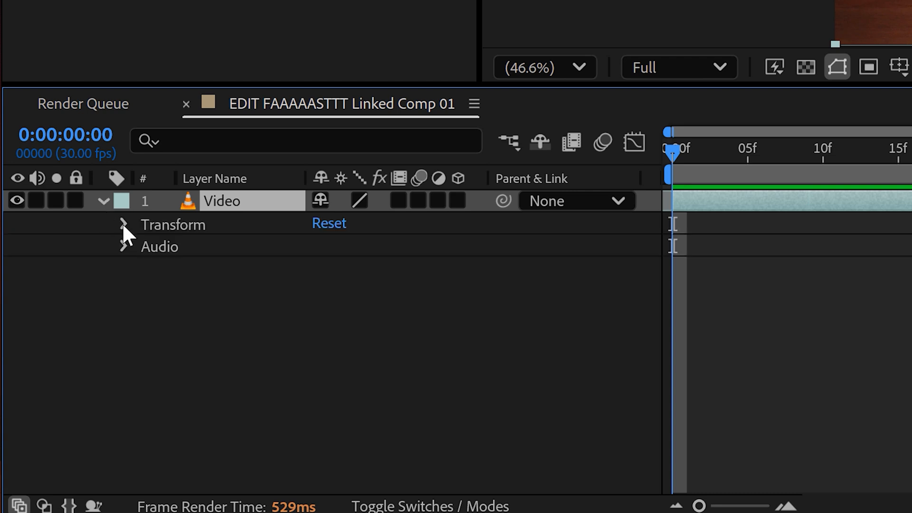
left_click(123, 224)
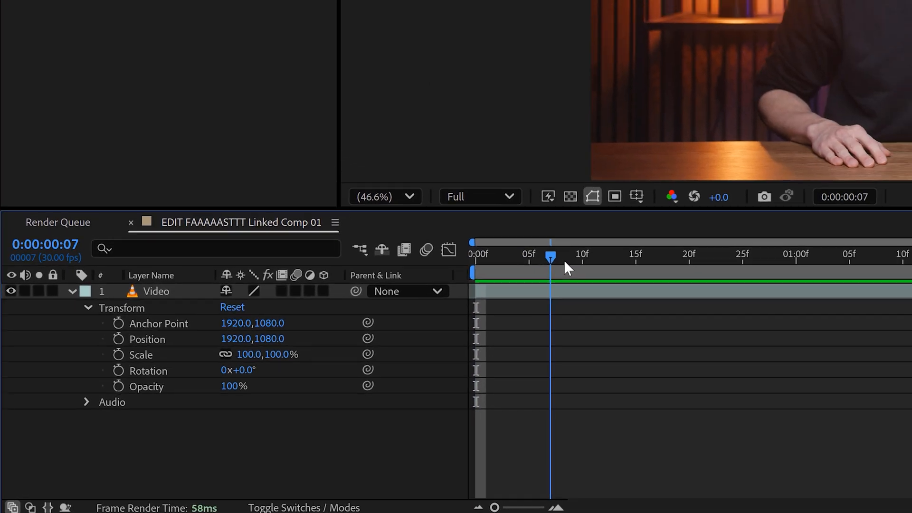
left_click(118, 354)
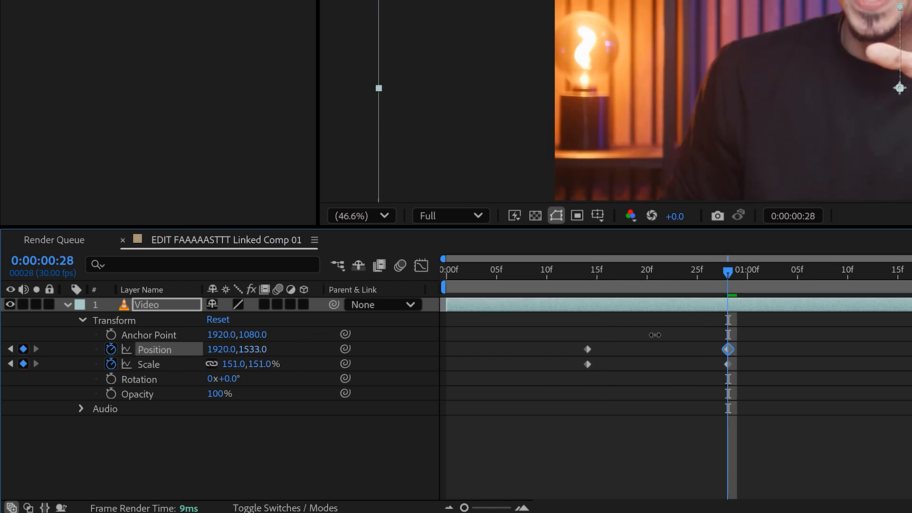
left_click(576, 271)
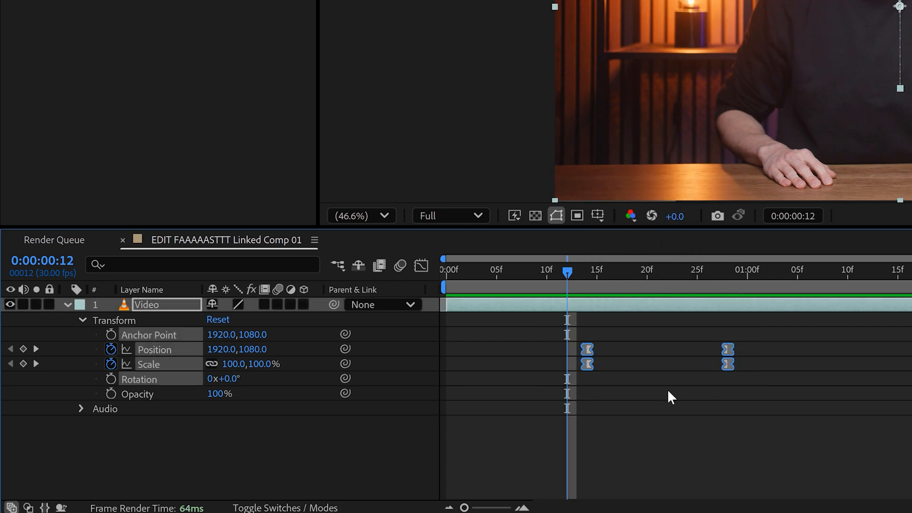
Sharpen the zoom's speed curve with keyframe influence at about 67% and enable motion blur on the Video layer
left_click(420, 265)
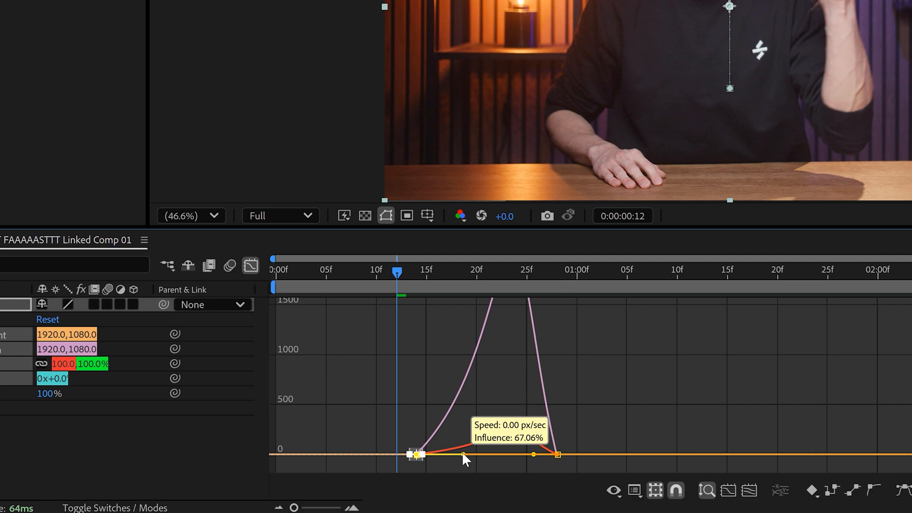
left_click(250, 265)
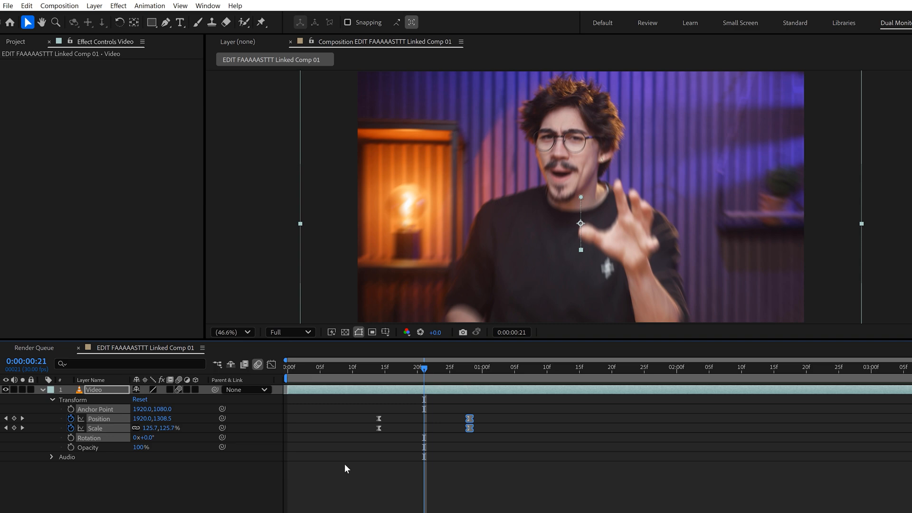
key("ctrl")
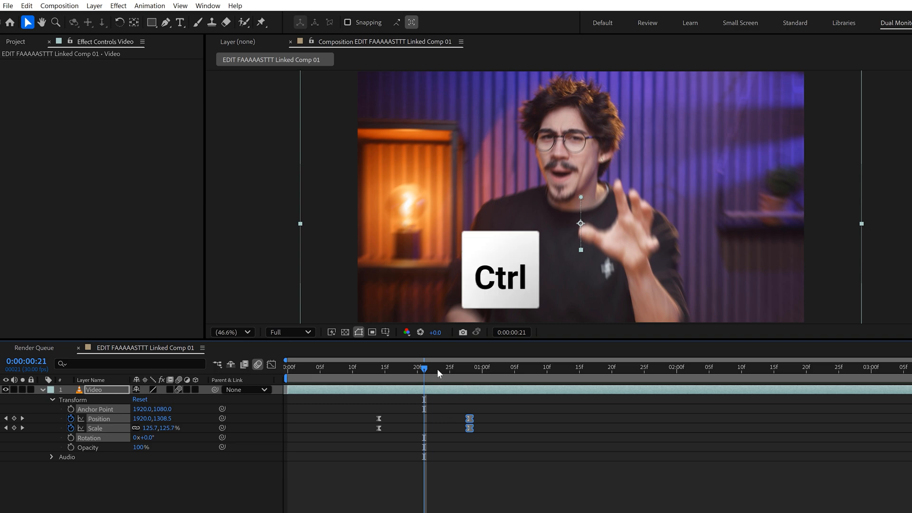